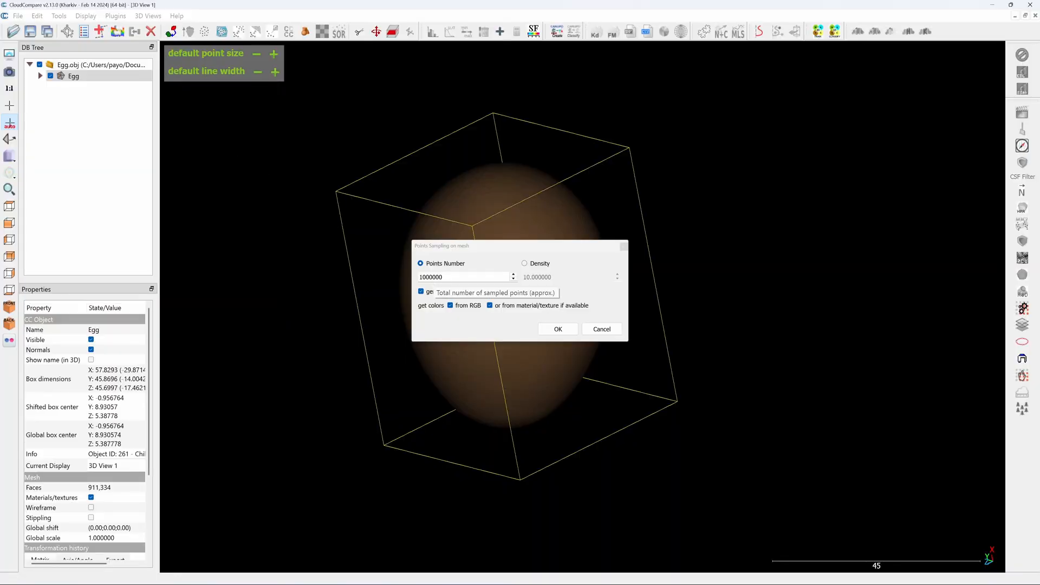
Step: Sample the egg mesh into 1,000,000 points and extract Z-axis slice envelopes with gap 5
click(557, 329)
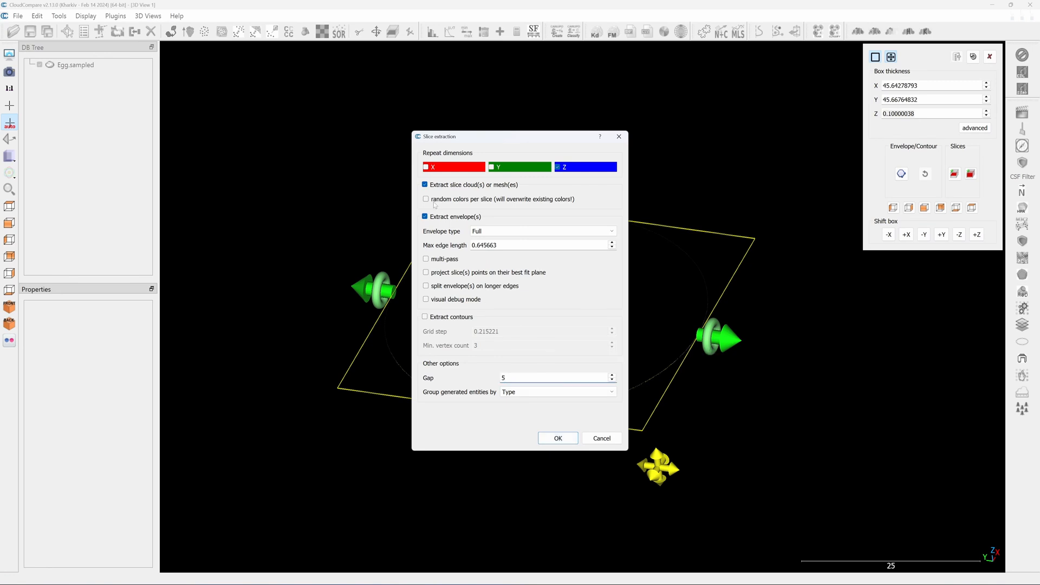
click(557, 437)
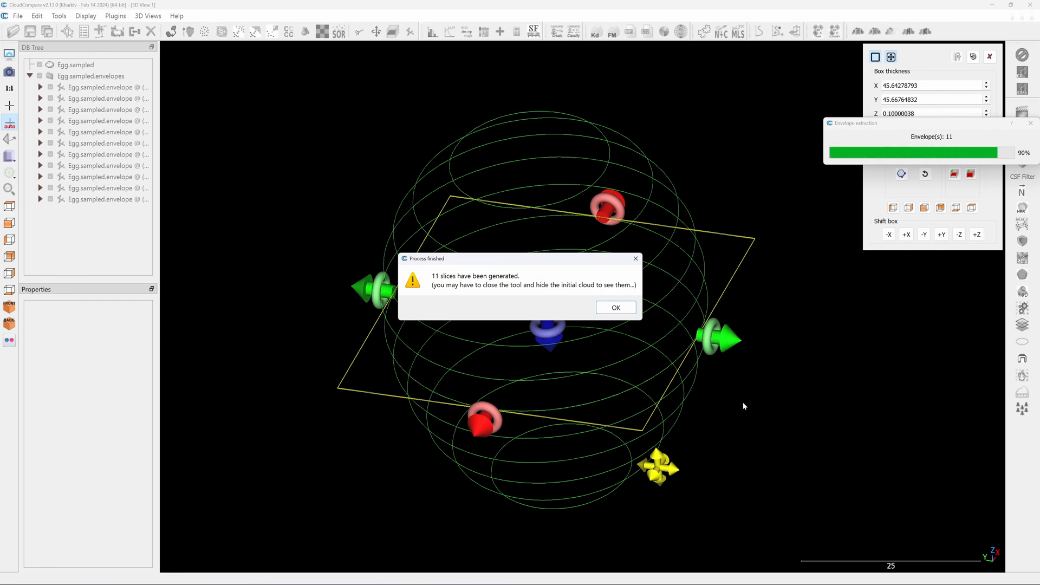
mouse_move(644, 317)
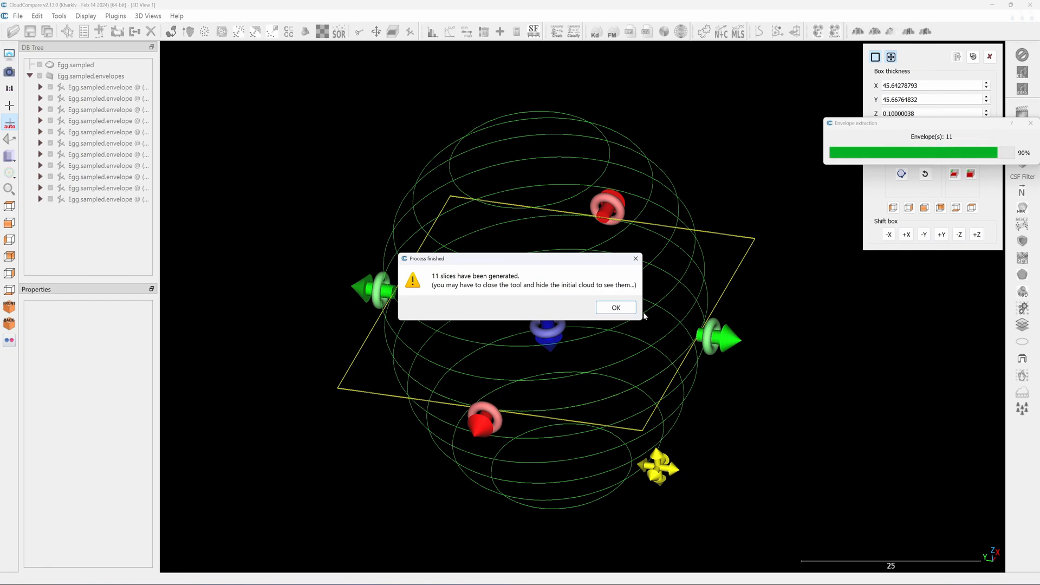
Step: Extract 9 vertical envelope slices along X, then close the Cross Section tool
click(614, 307)
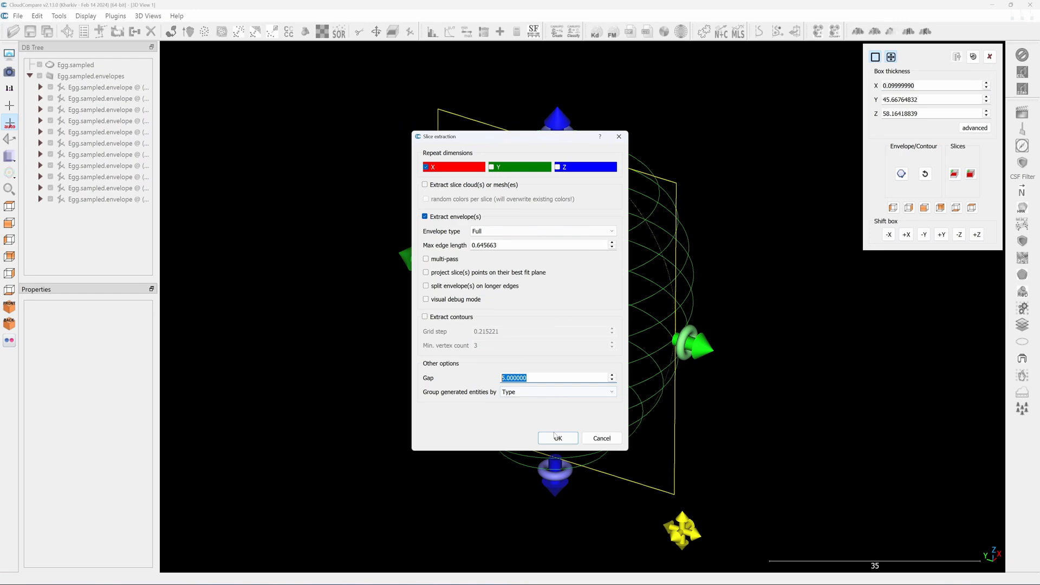
mouse_move(558, 437)
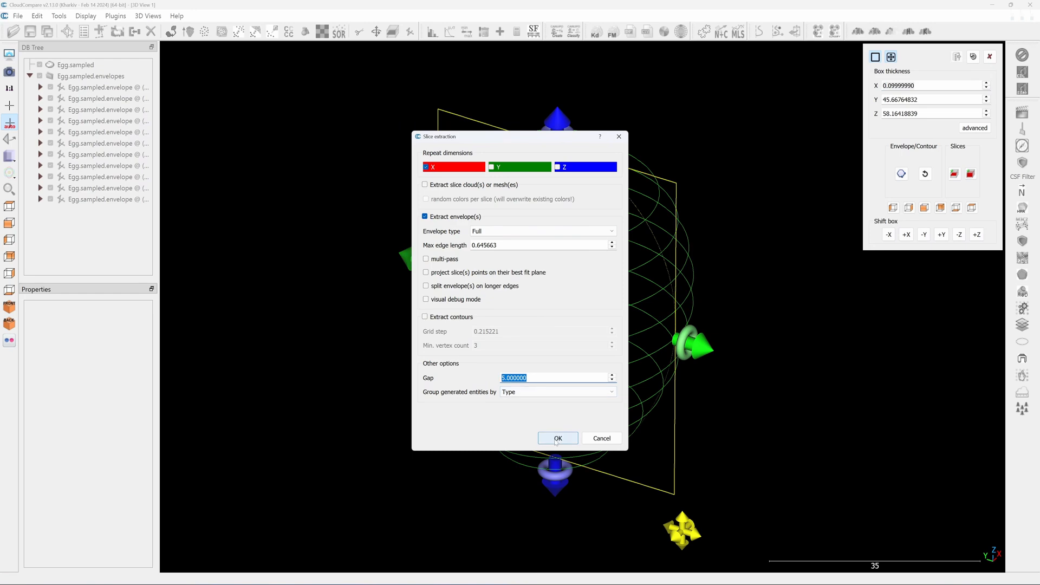
click(558, 438)
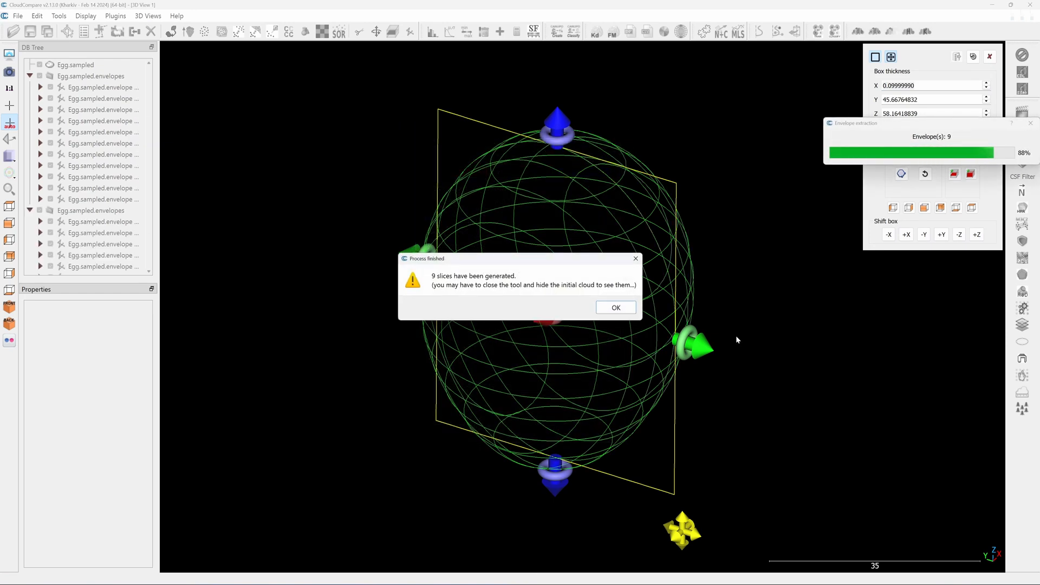
click(615, 308)
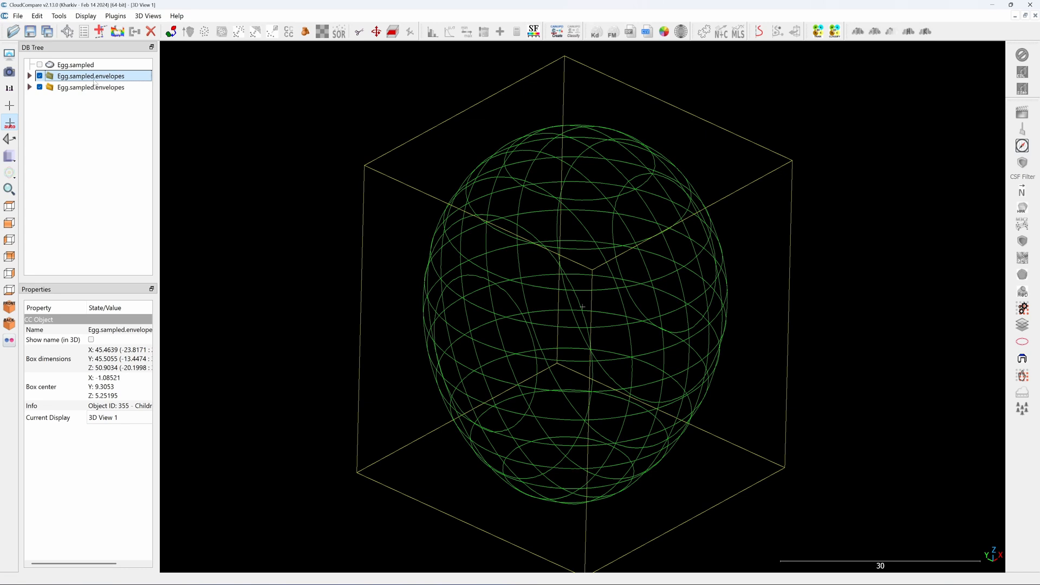
Step: Save the selected envelope groups as DXF geometry named 'EggCros…'
click(90, 86)
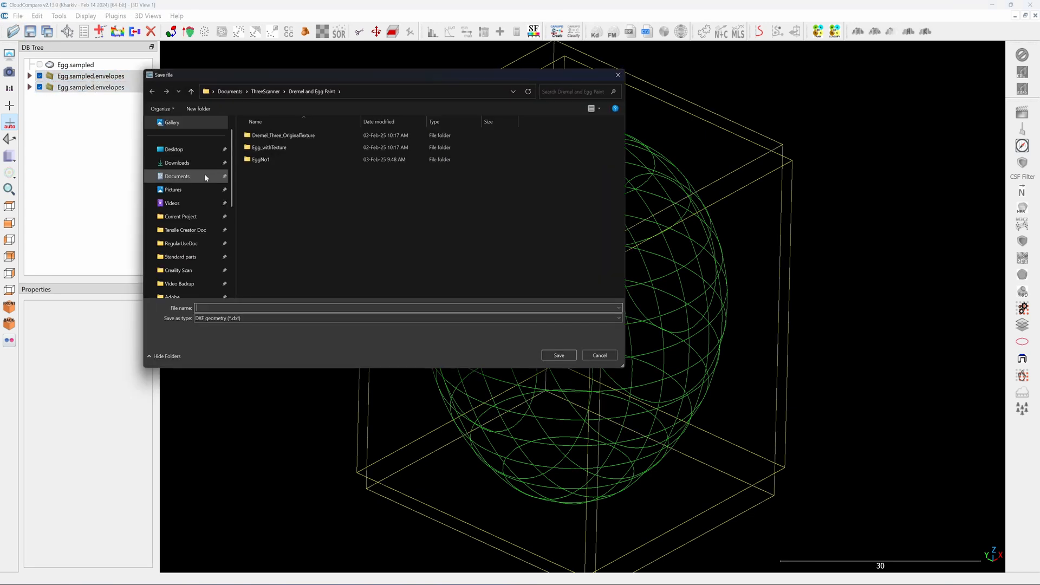
mouse_move(251, 251)
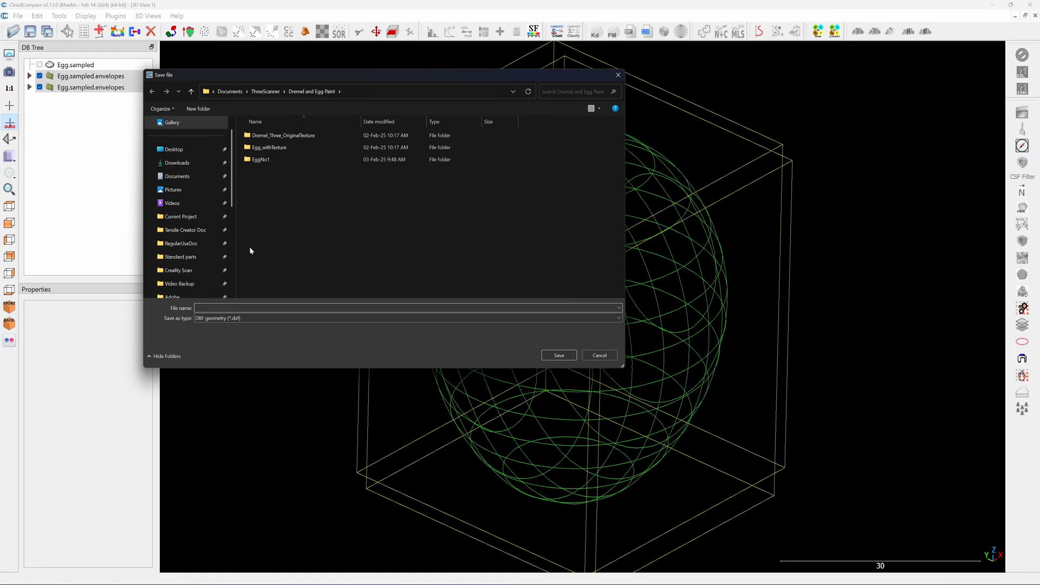
text(EggCros)
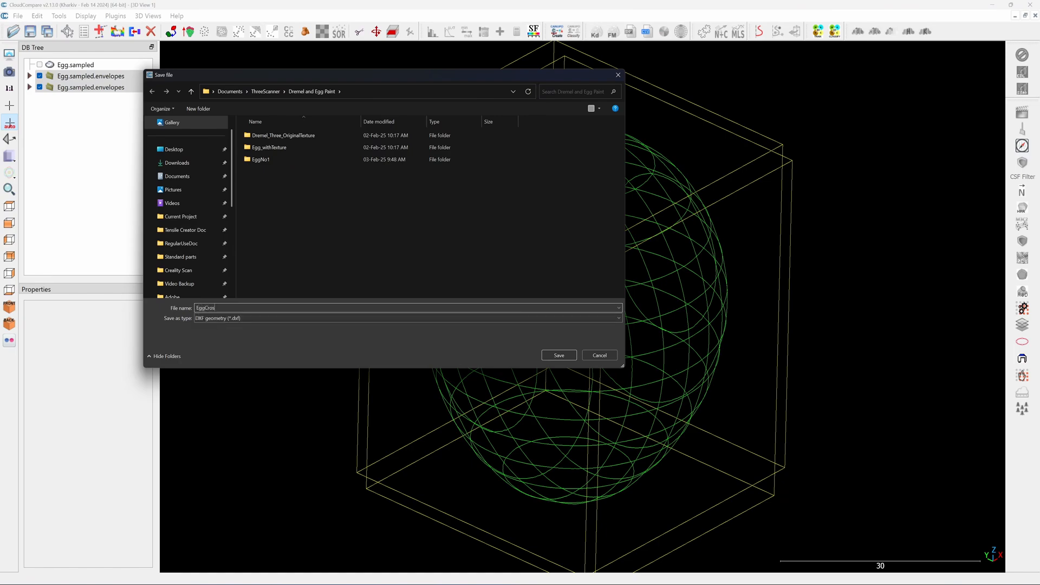
click(558, 355)
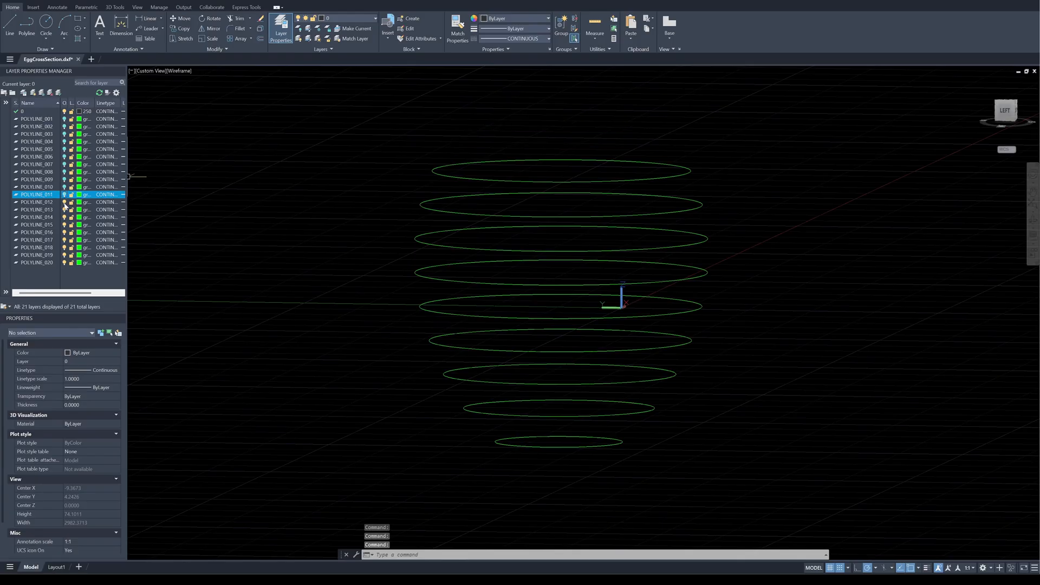
Step: Open EggCrossSection.dxf in Top view and draw a red circle over a horizontal slice
click(37, 210)
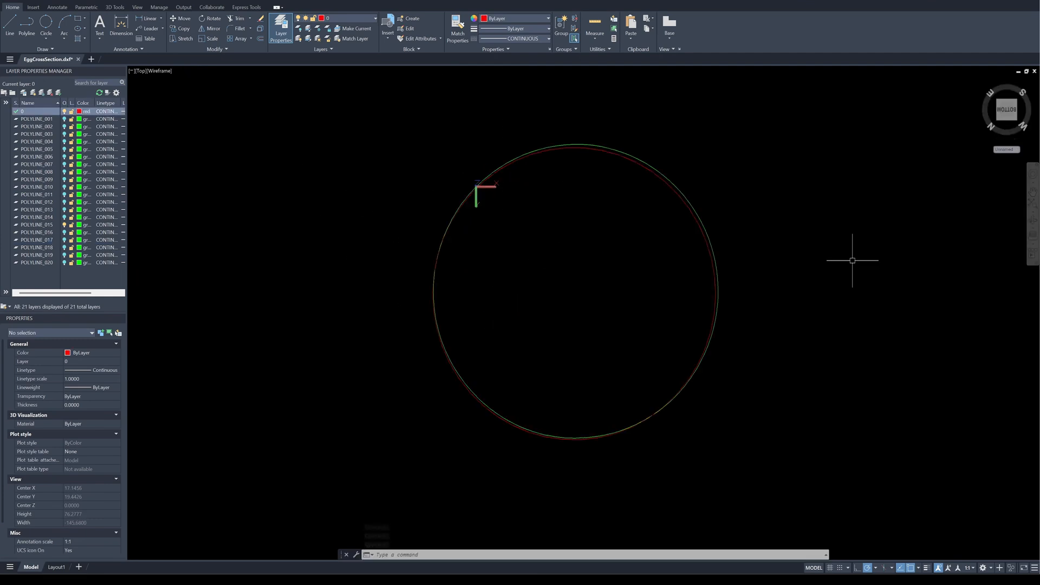
scroll(up, 3)
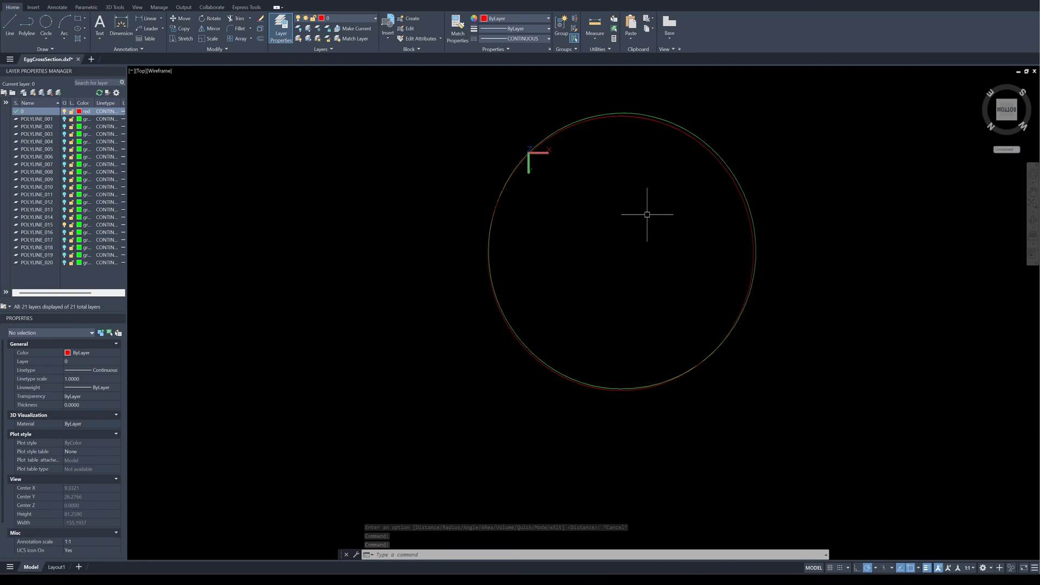
mouse_move(135, 254)
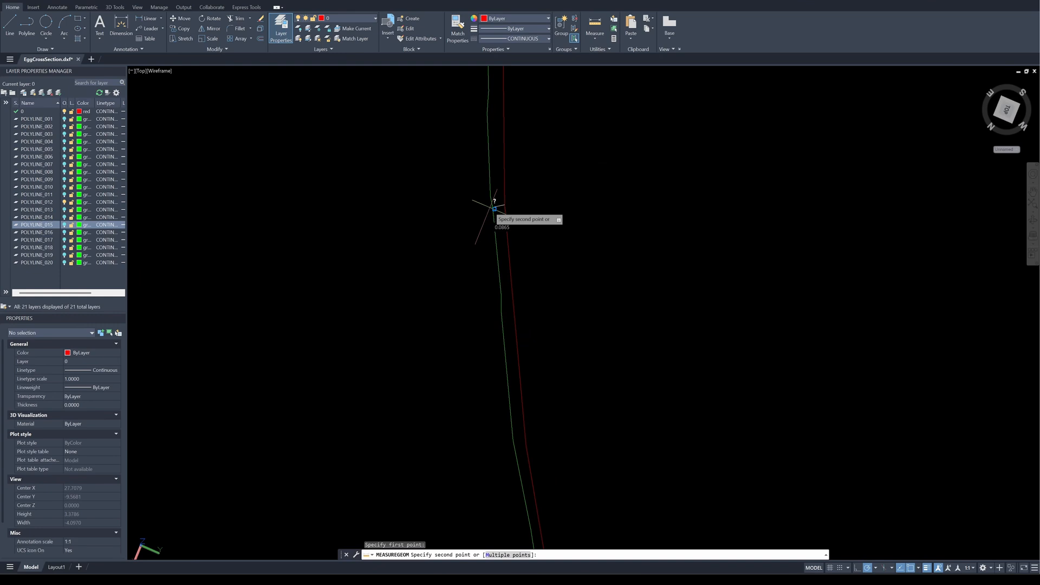
Step: Measure the distance between the green slice outline and the red circle
right_click(494, 205)
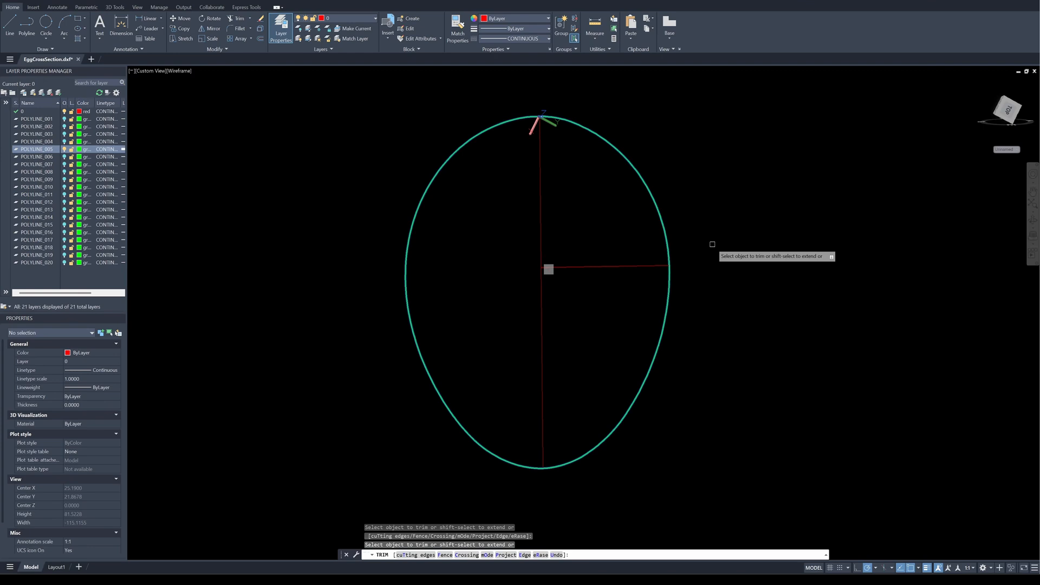
Step: Cancel the trim after drawing red lines from the profile's centre to its outline
key(Escape)
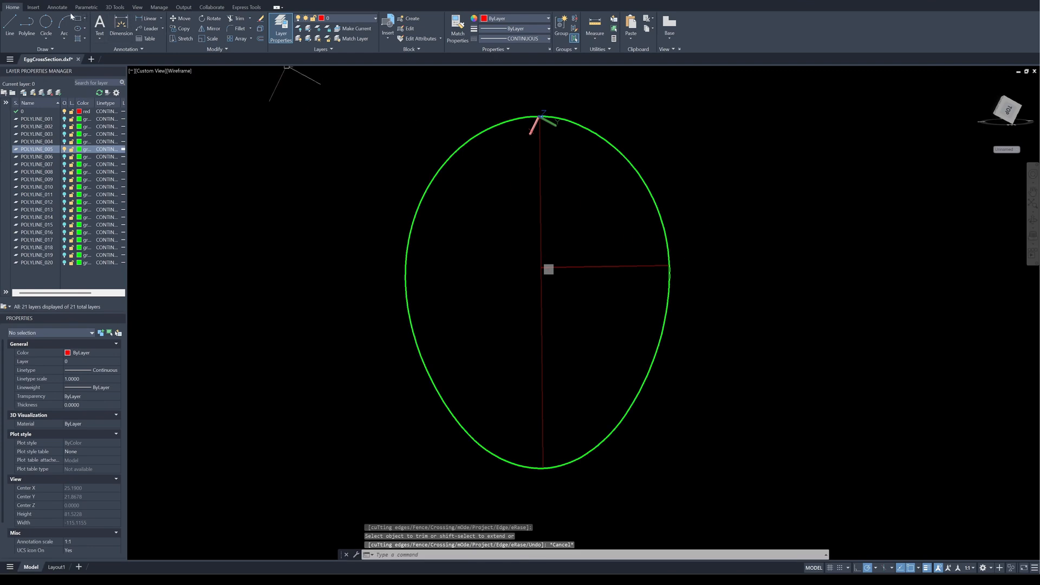